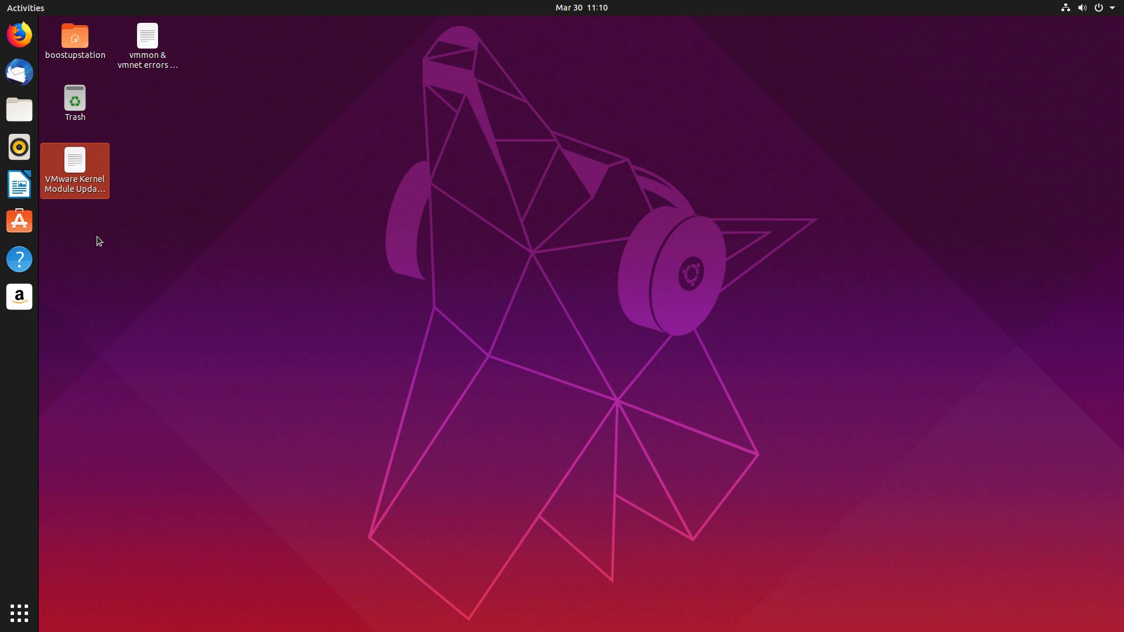
# - Try the VMware kernel module updater, which fails with an unable-to-start-services error
pyautogui.doubleClick(75, 159)
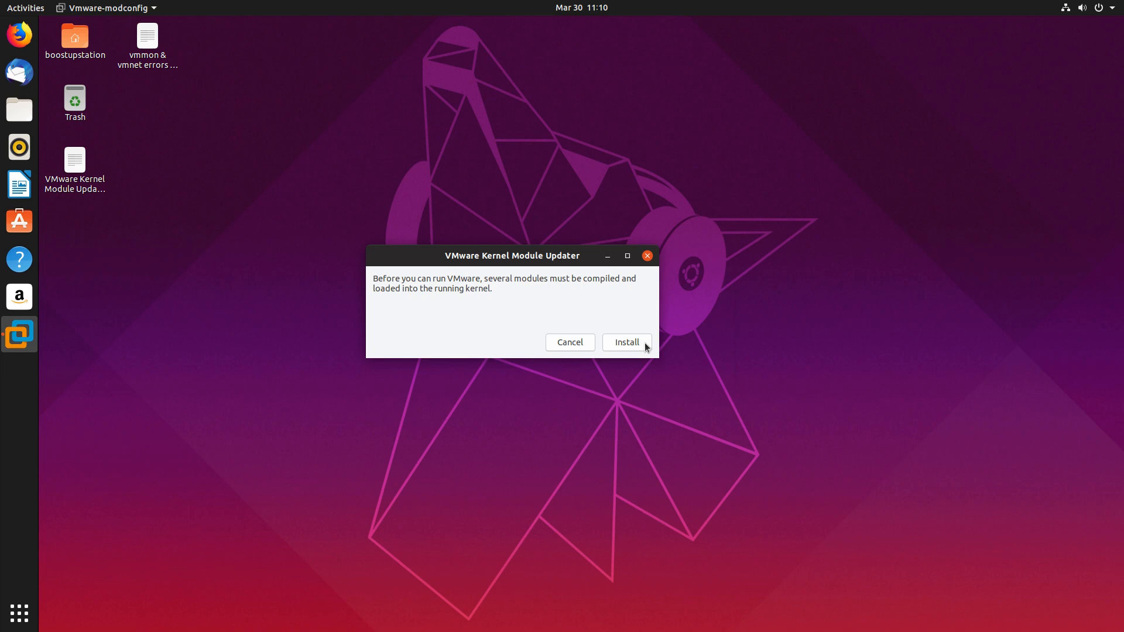
pyautogui.click(627, 343)
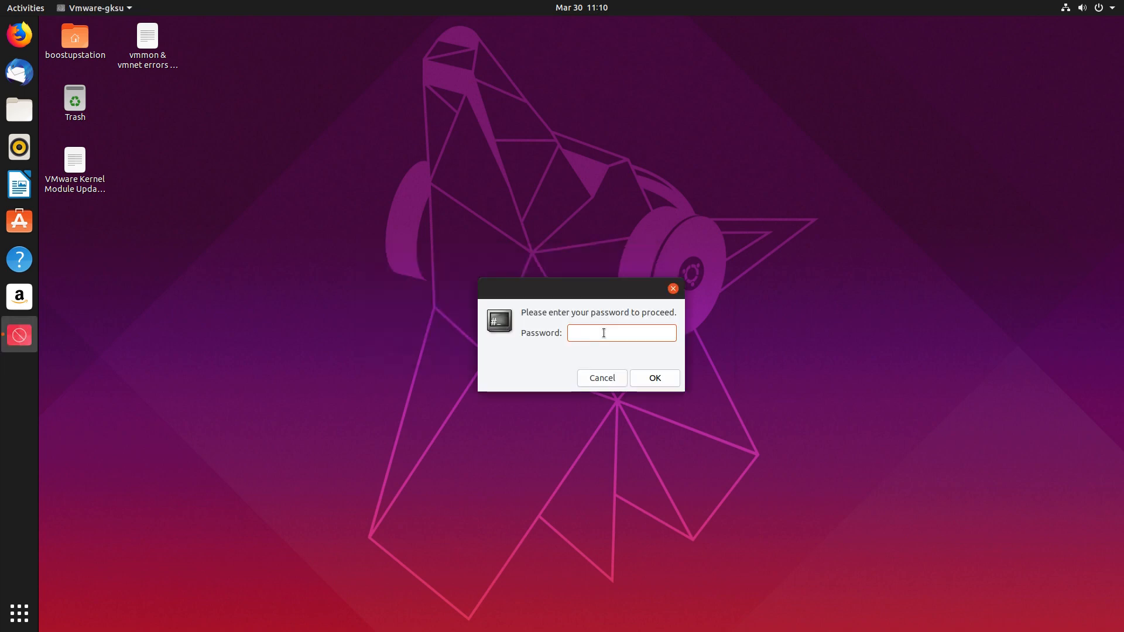
pyautogui.click(654, 377)
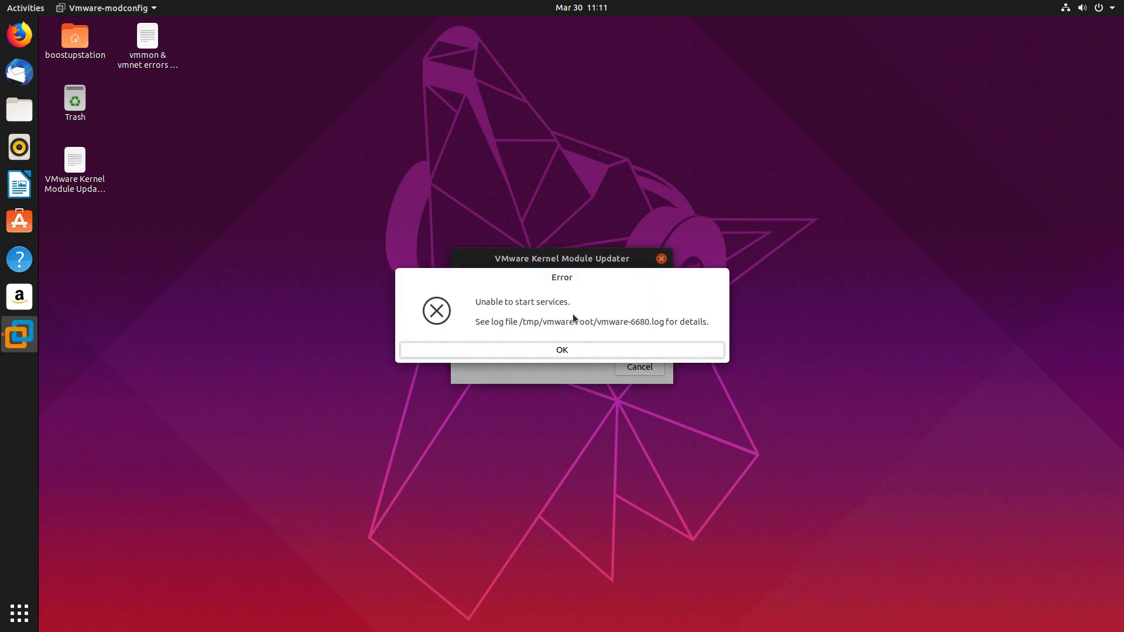
pyautogui.moveTo(530, 352)
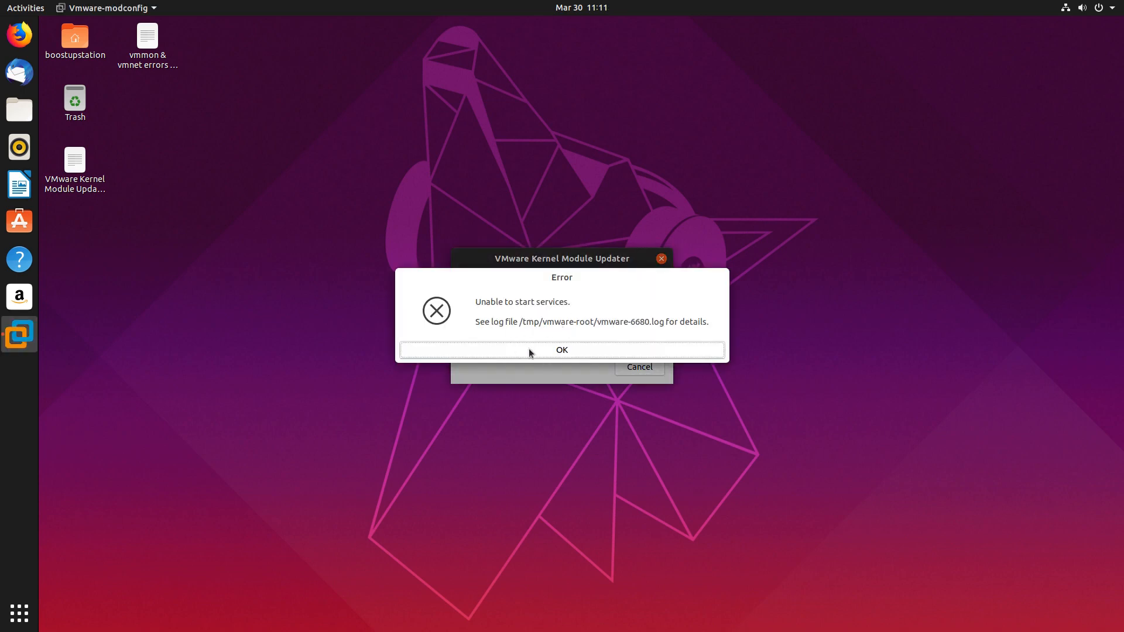
pyautogui.click(561, 350)
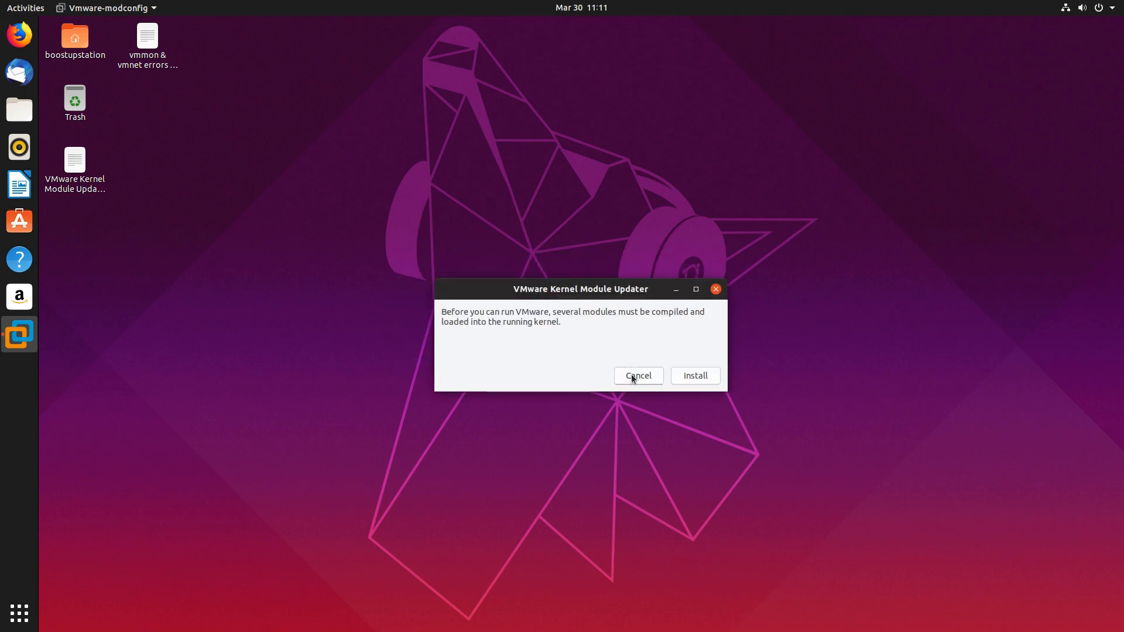
# - Dismiss the updater, open the fix notes, and run vmware -v showing 15.0.4 build-12990004
pyautogui.click(639, 375)
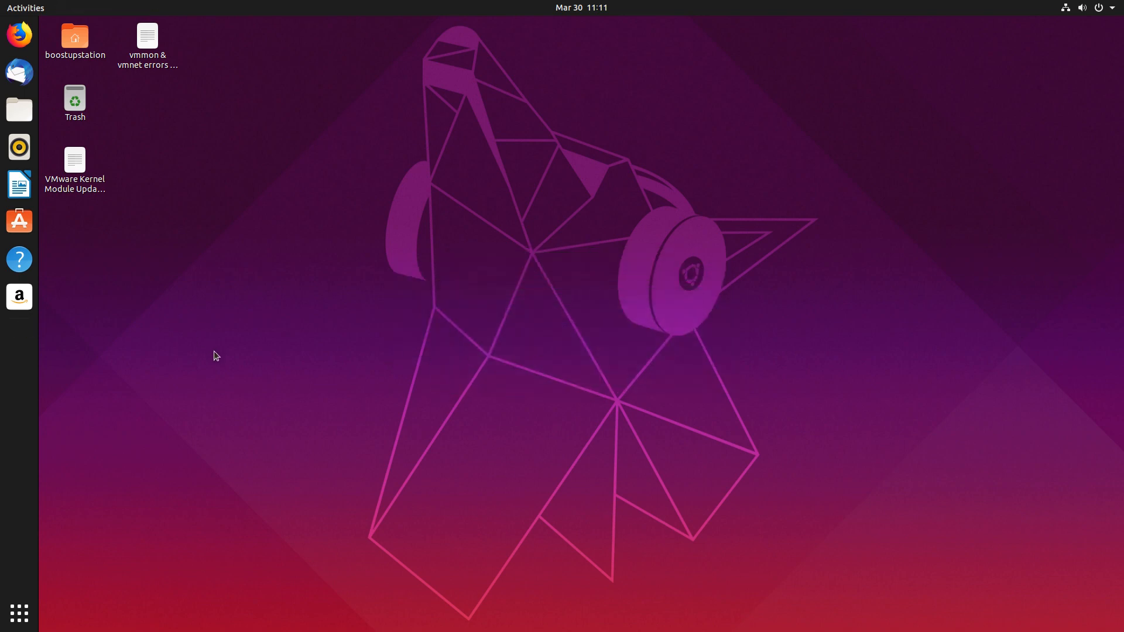
pyautogui.moveTo(243, 429)
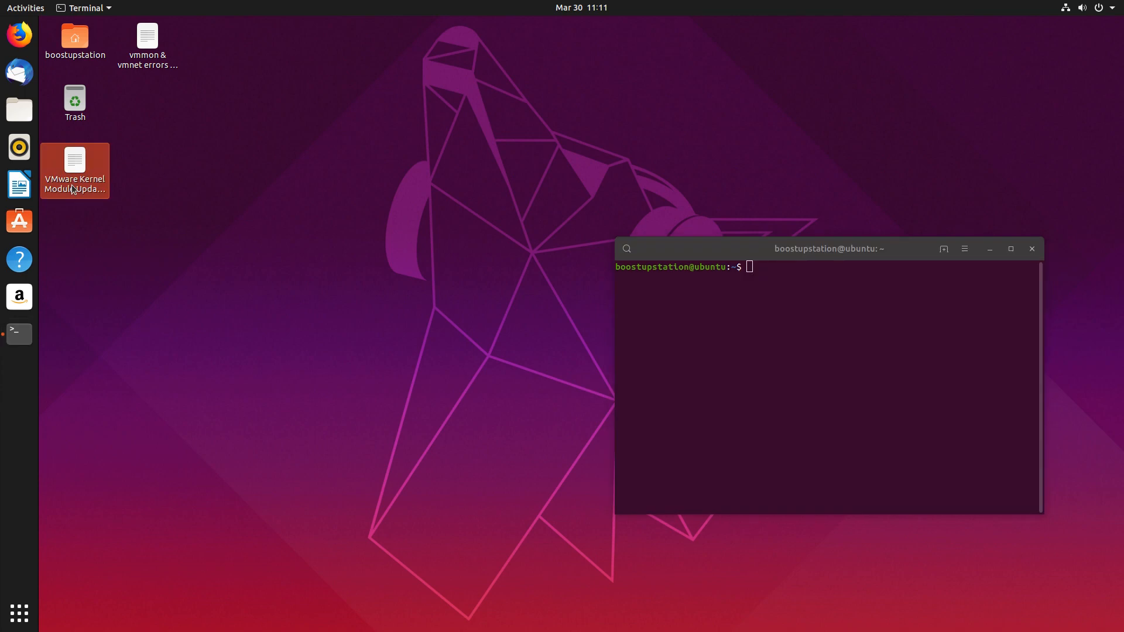
pyautogui.doubleClick(74, 160)
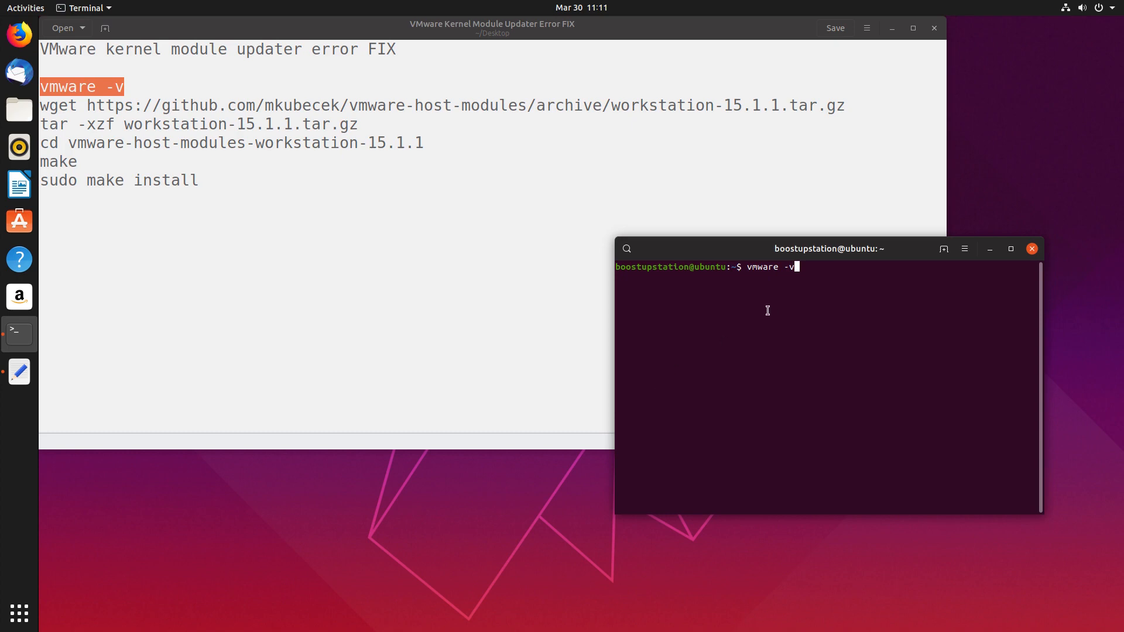
pyautogui.press('Return')
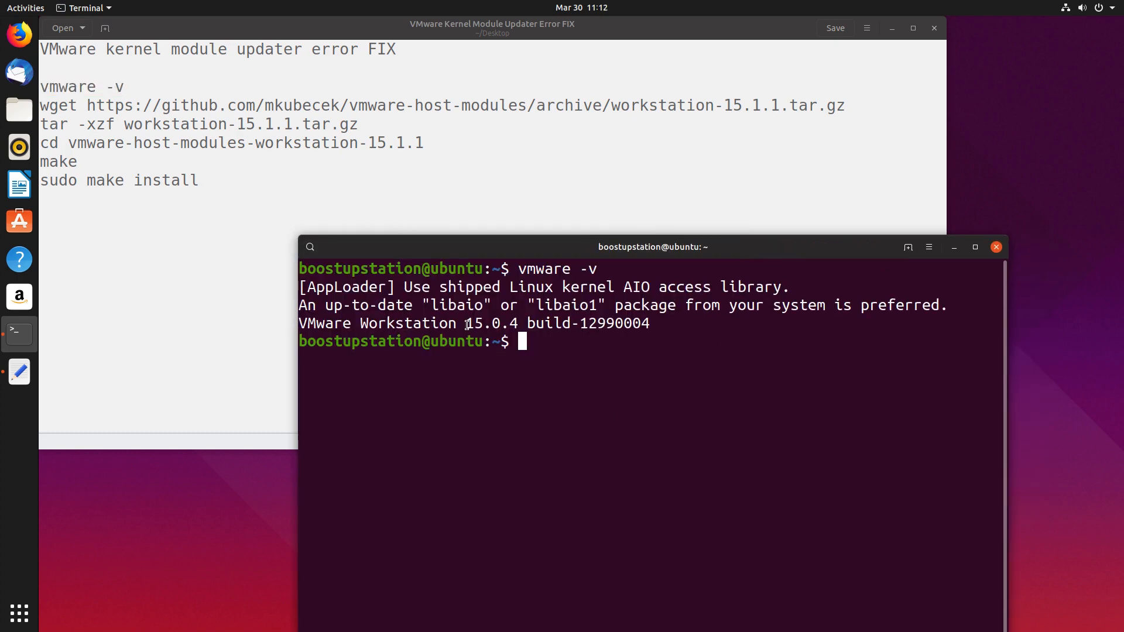
# - Copy 15.0.4 from the terminal, paste it over 15.1.1 in the notes, and save
pyautogui.doubleClick(489, 324)
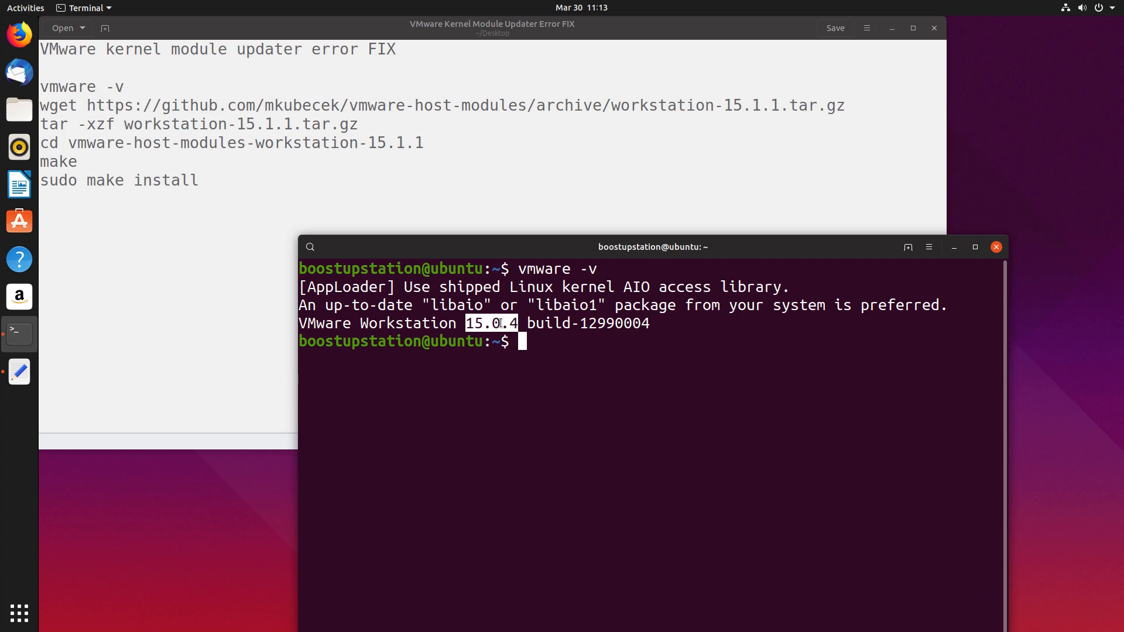
pyautogui.moveTo(733, 186)
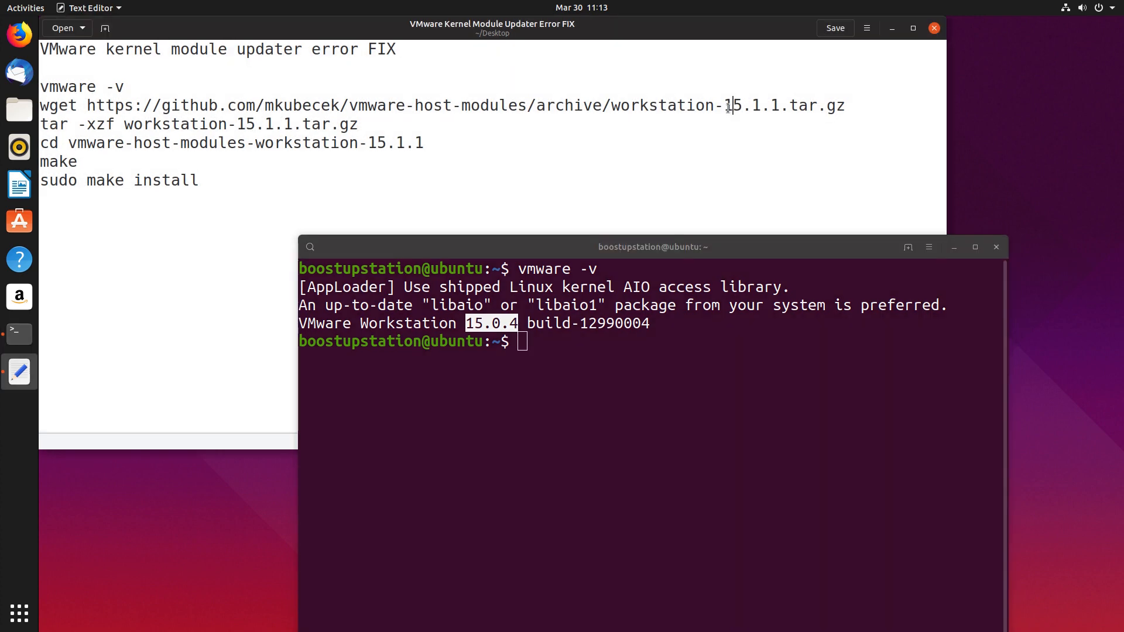
pyautogui.doubleClick(742, 106)
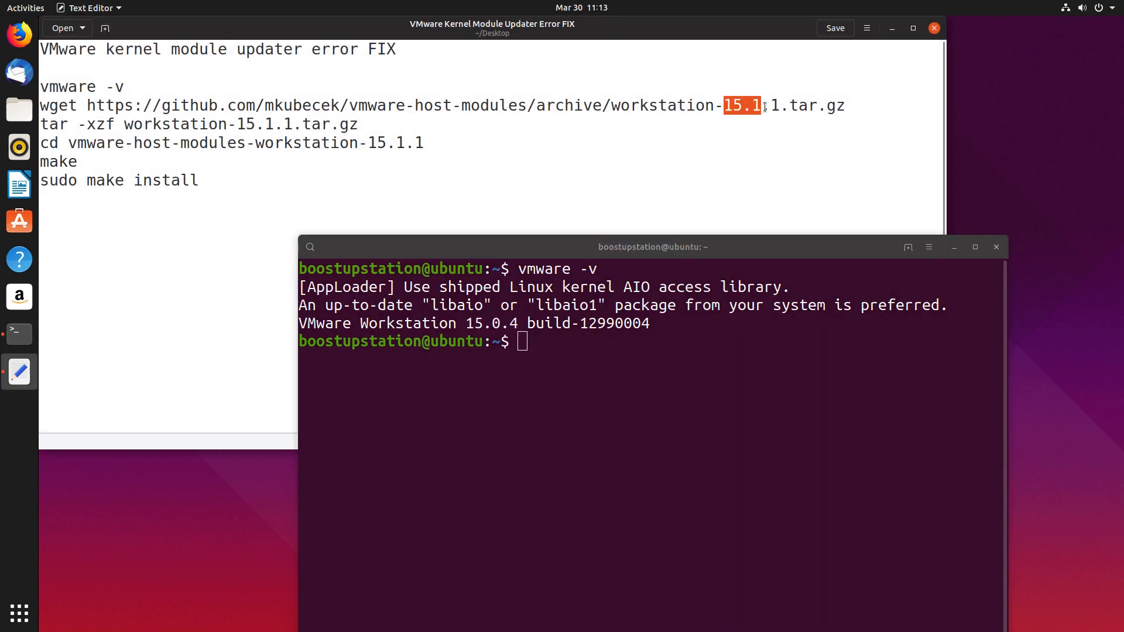
pyautogui.rightClick(764, 106)
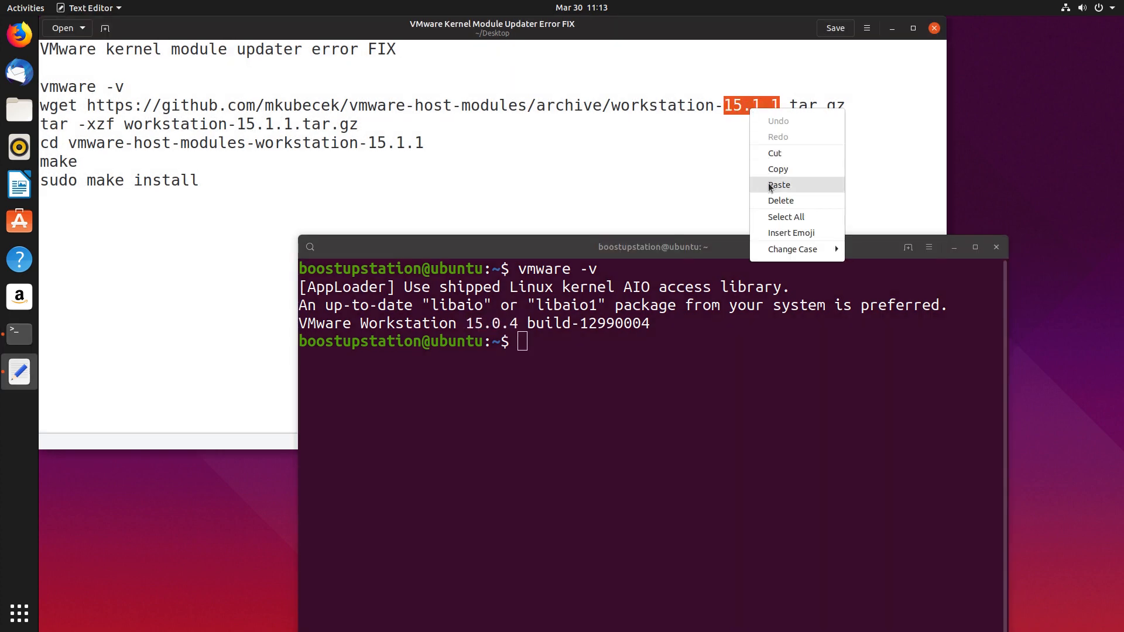
pyautogui.click(779, 184)
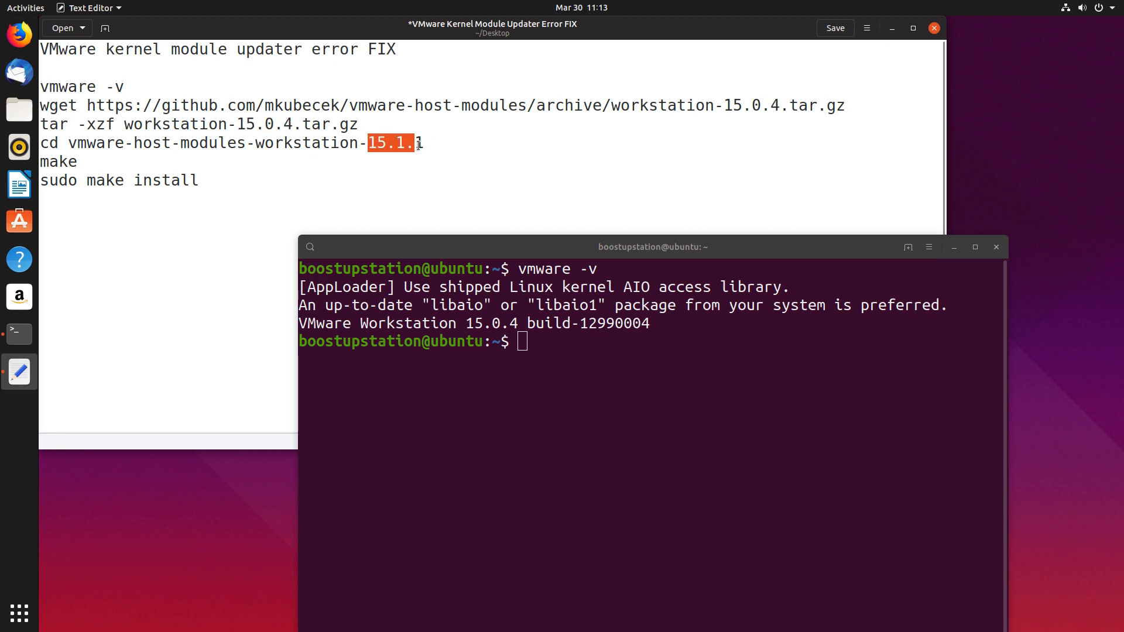
pyautogui.press('ctrl+s')
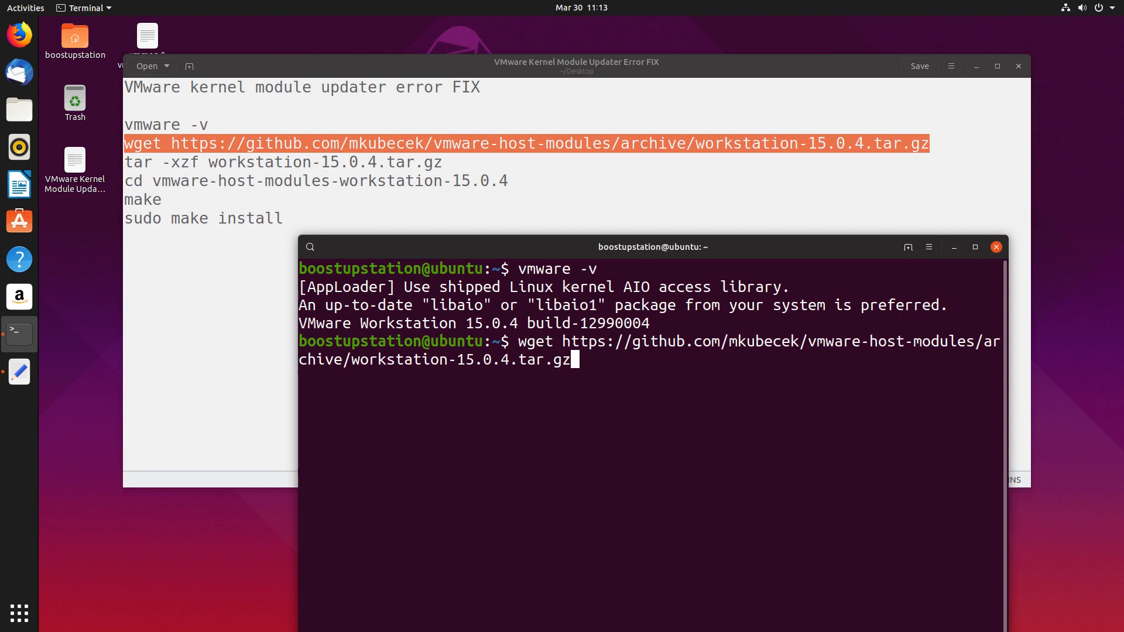
# - Download and extract workstation-15.0.4.tar.gz, cd into its folder, then run make and sudo make install
pyautogui.press('Return')
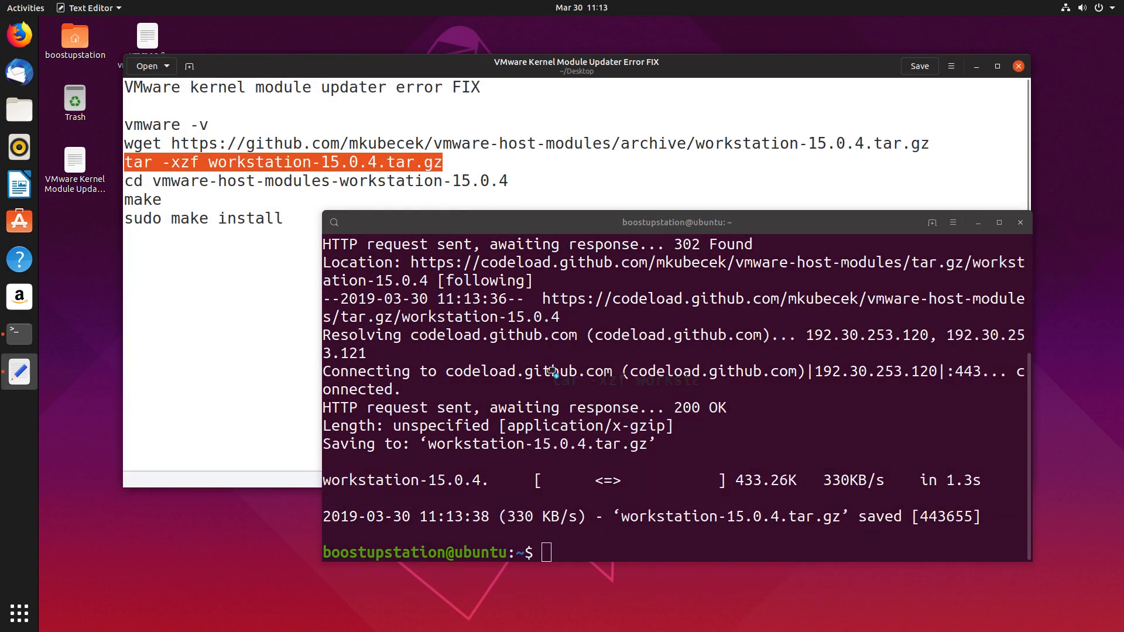
pyautogui.write('tar -xzf workstation-15.0.4.tar.gz')
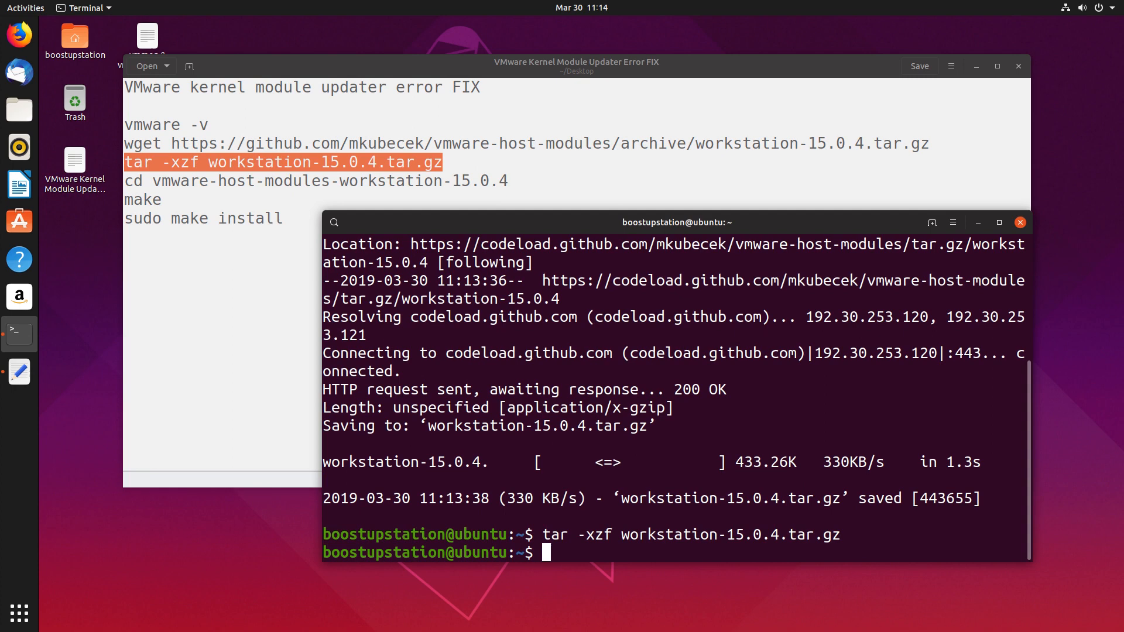
pyautogui.write('cd vmware-host-modules-workstation-15.0.4')
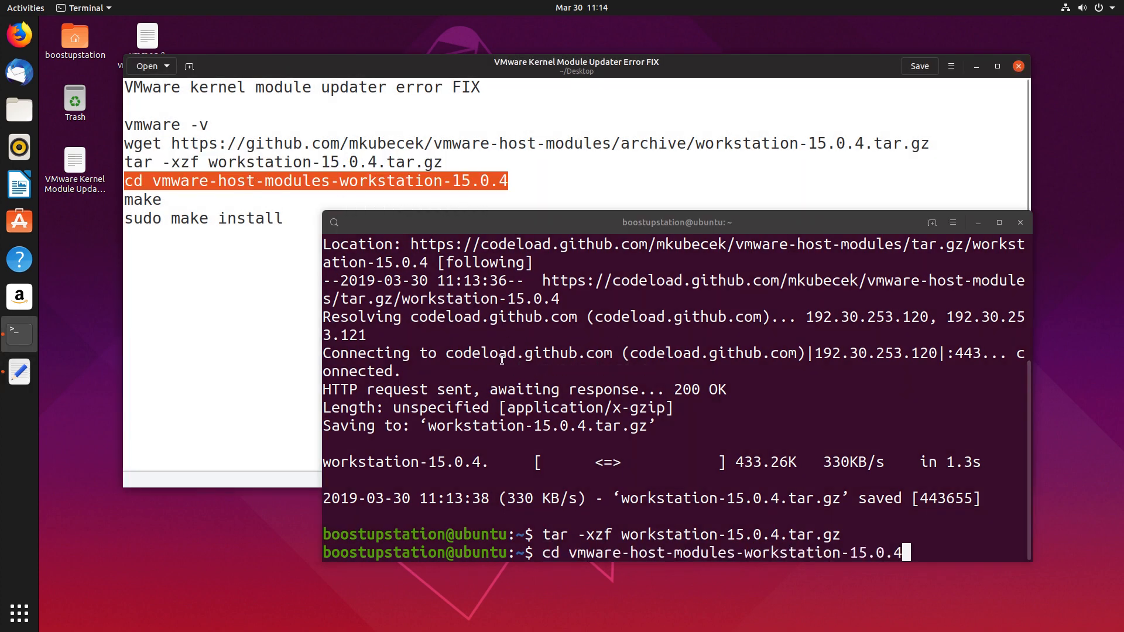
pyautogui.write('make')
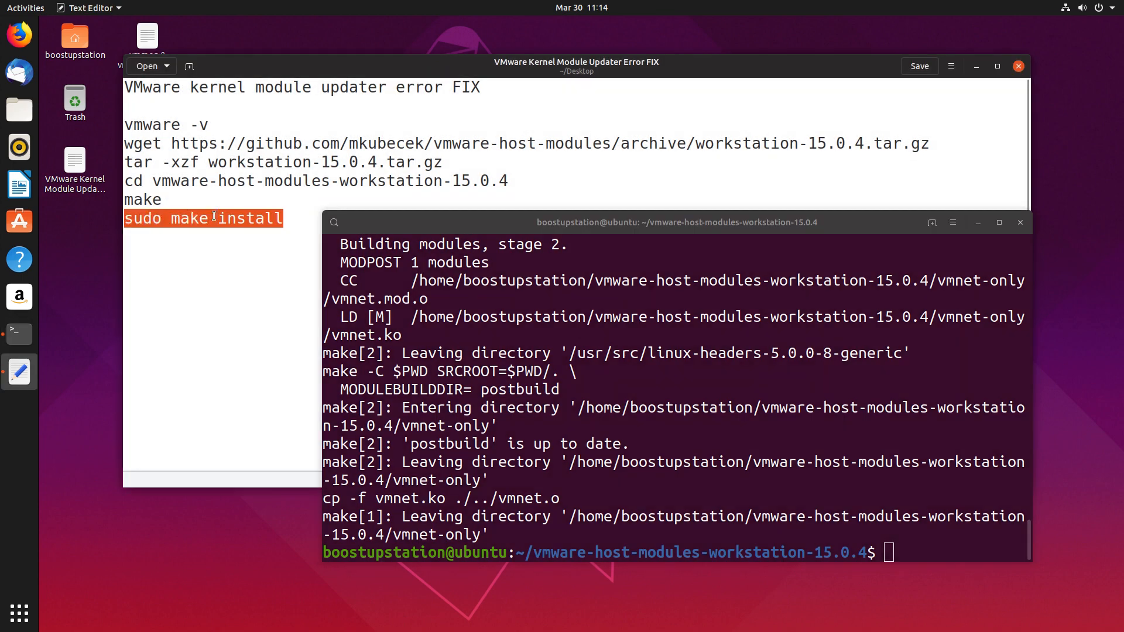
pyautogui.write('sudo make install')
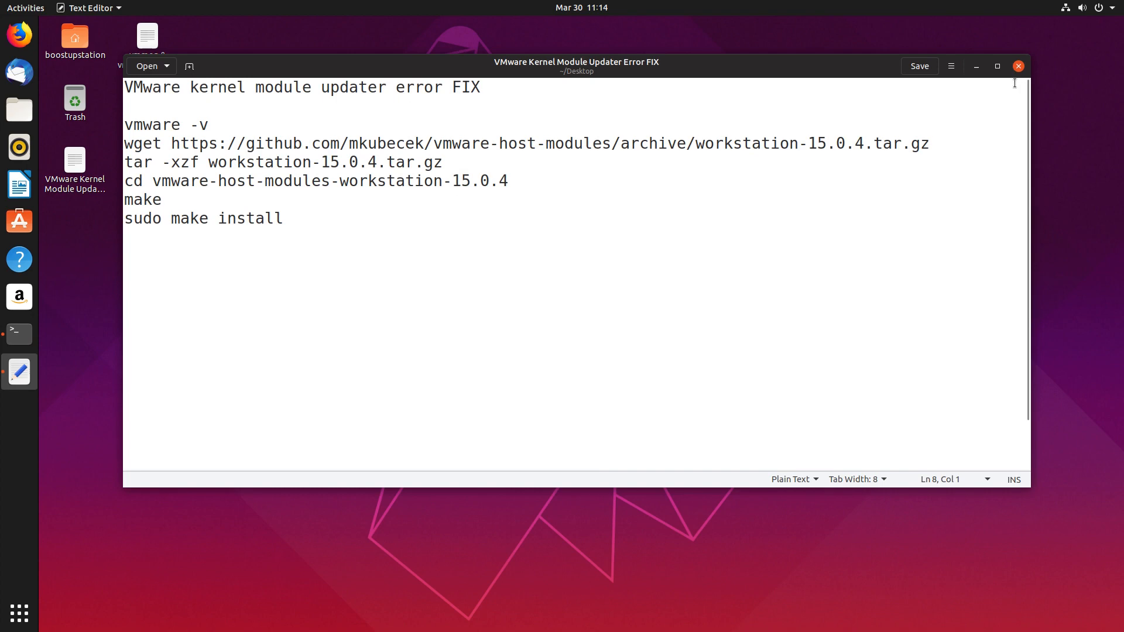
# - Close the notes, choose the 30-day trial, authenticate, dismiss the thank-you message, and reposition the window
pyautogui.click(1018, 66)
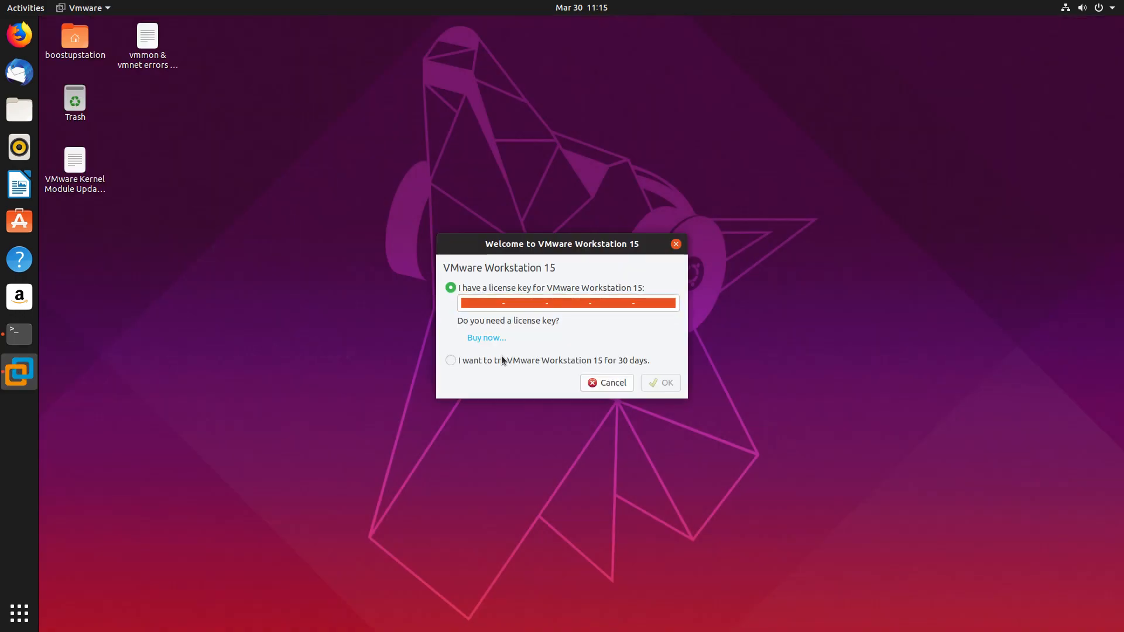
pyautogui.click(661, 382)
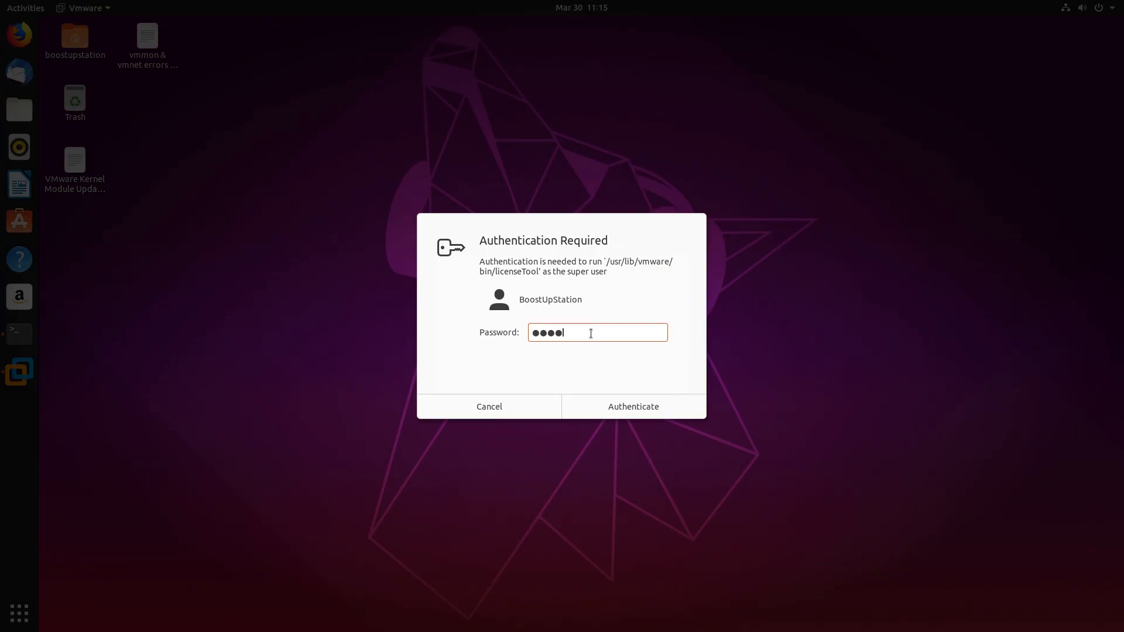
pyautogui.click(633, 407)
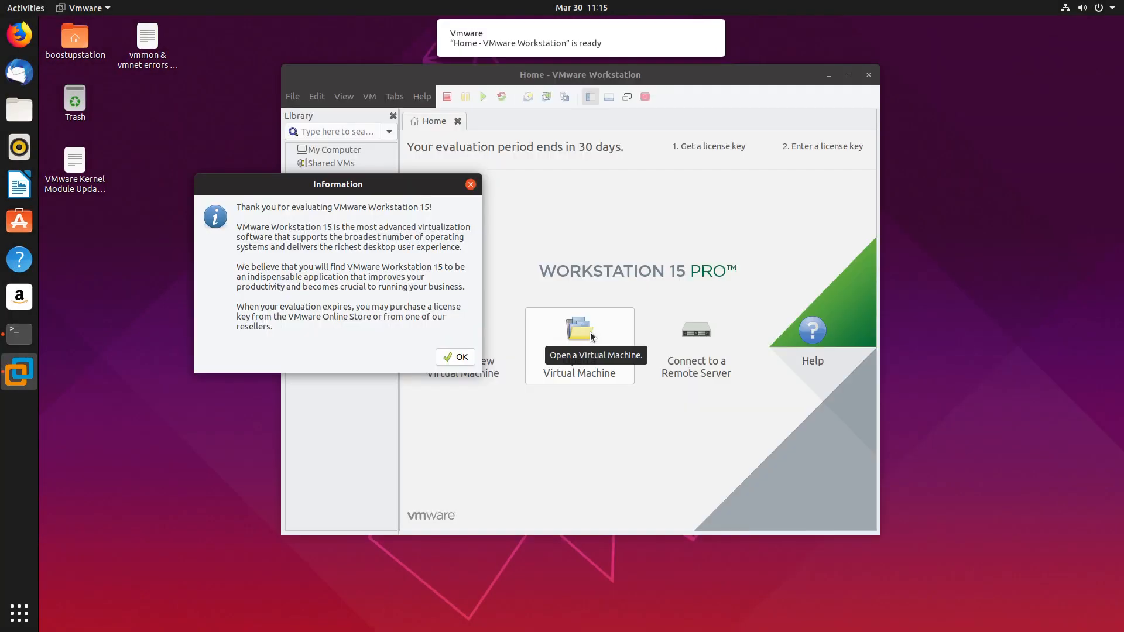
pyautogui.click(455, 357)
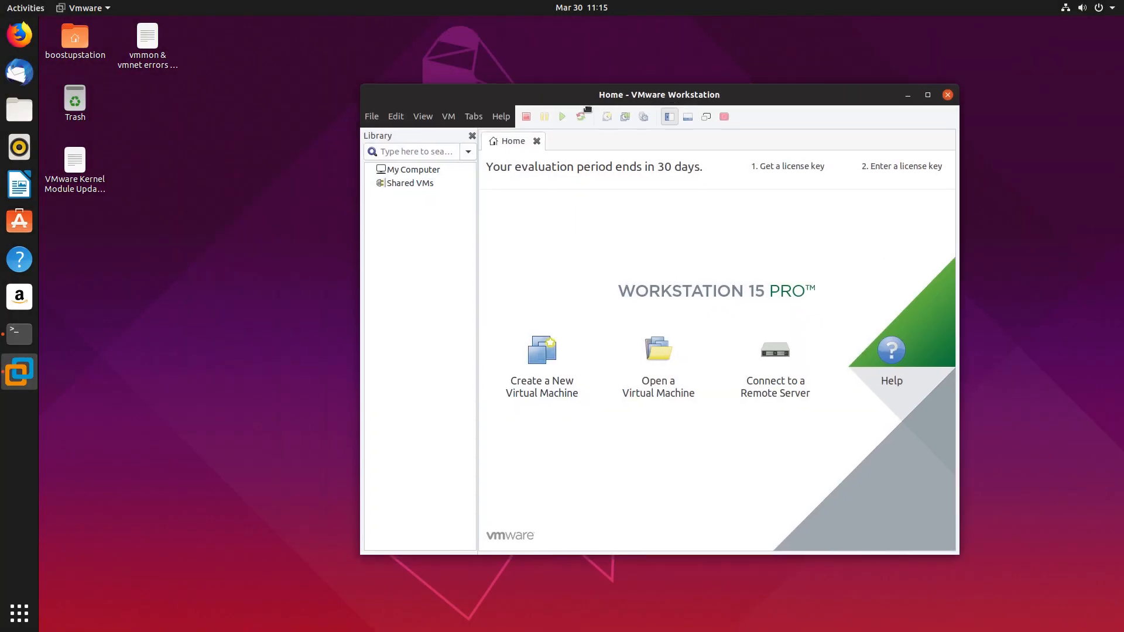
pyautogui.moveTo(658, 93); pyautogui.dragTo(626, 79)
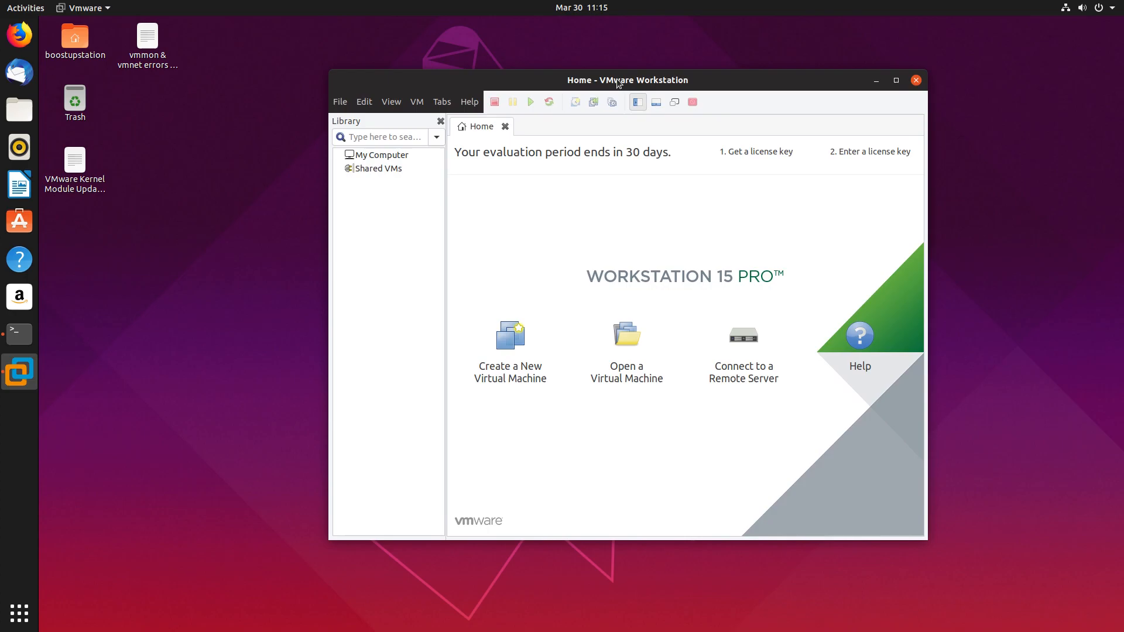